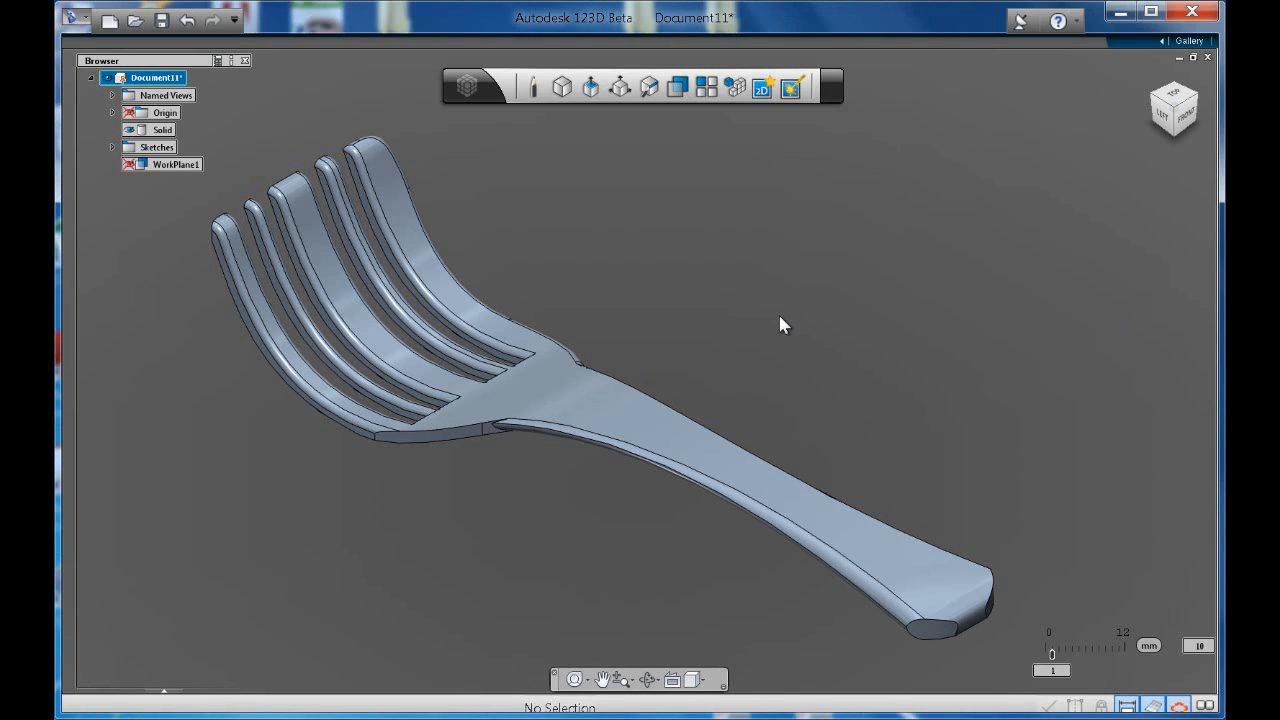
mouse_move(755, 290)
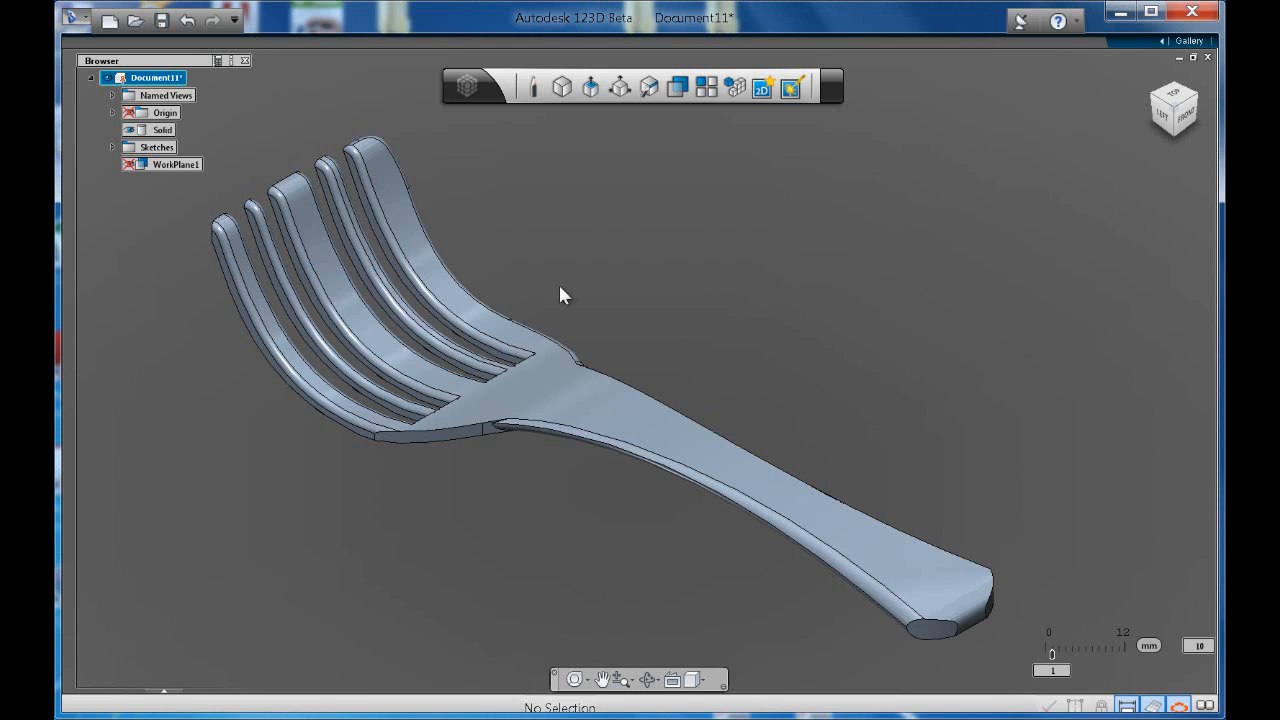
mouse_move(178, 183)
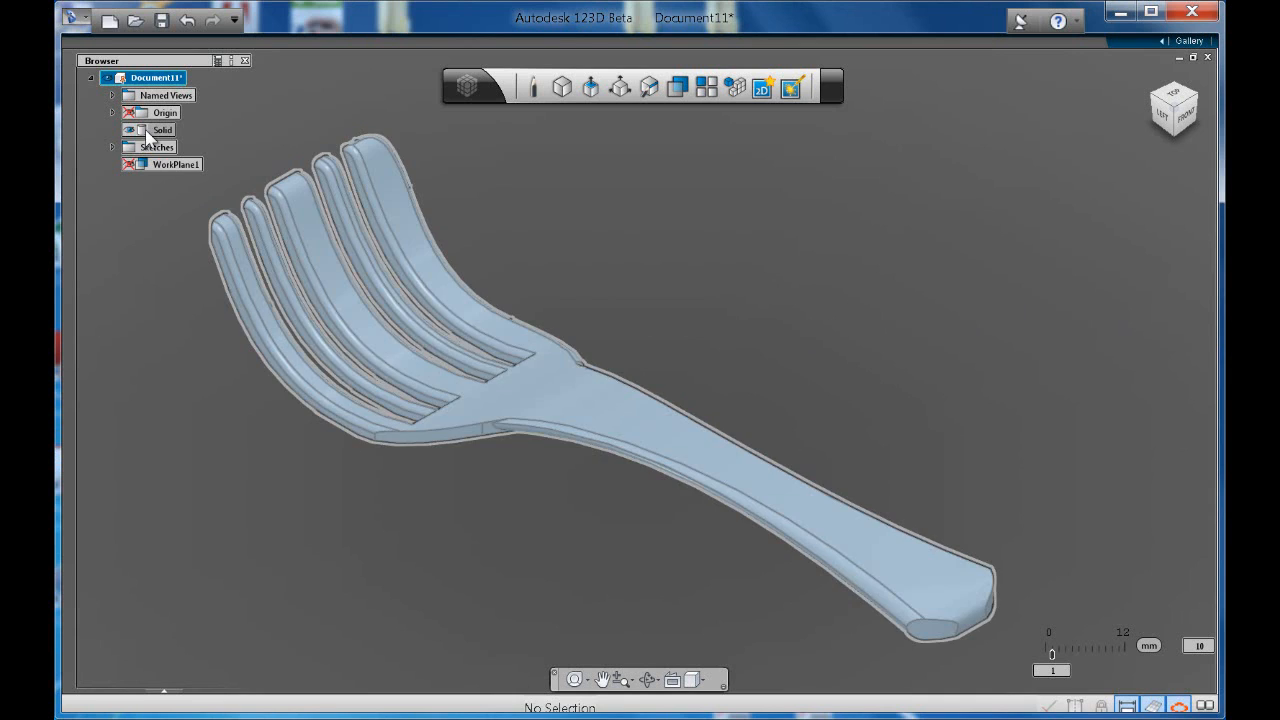
Select the fork's solid body and open its Alloy Steel material settings
click(162, 130)
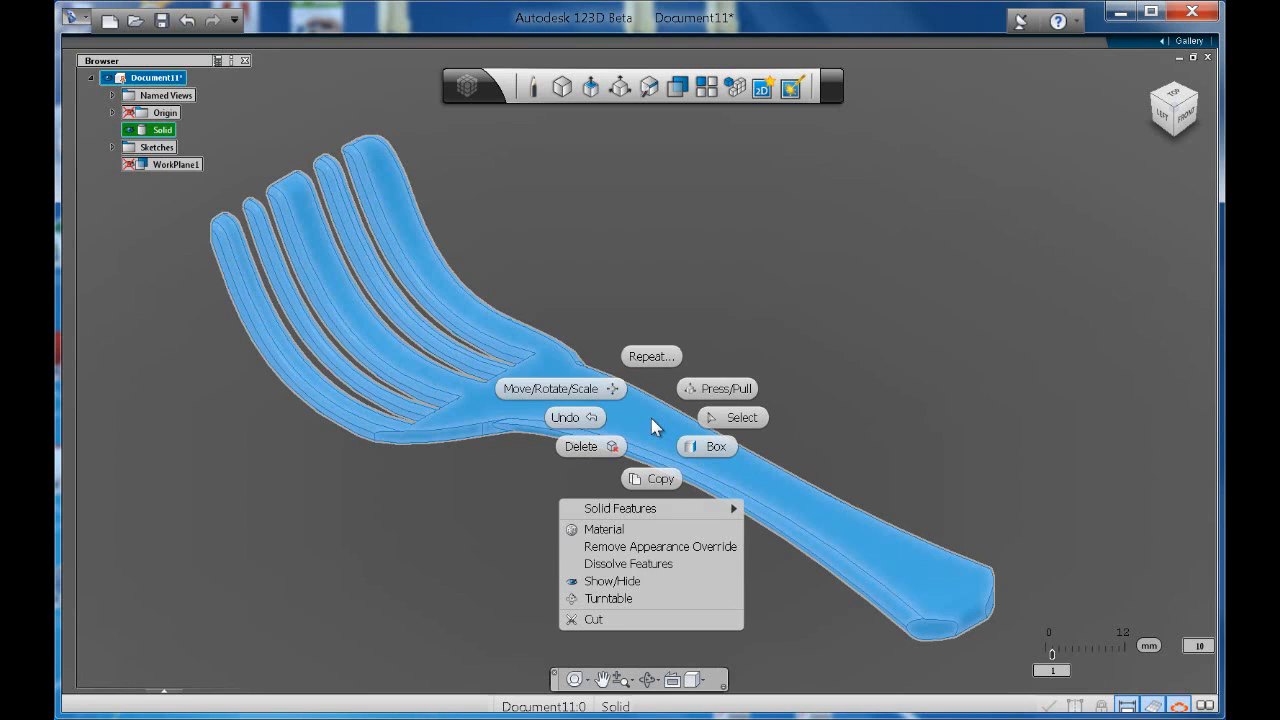
mouse_move(600, 529)
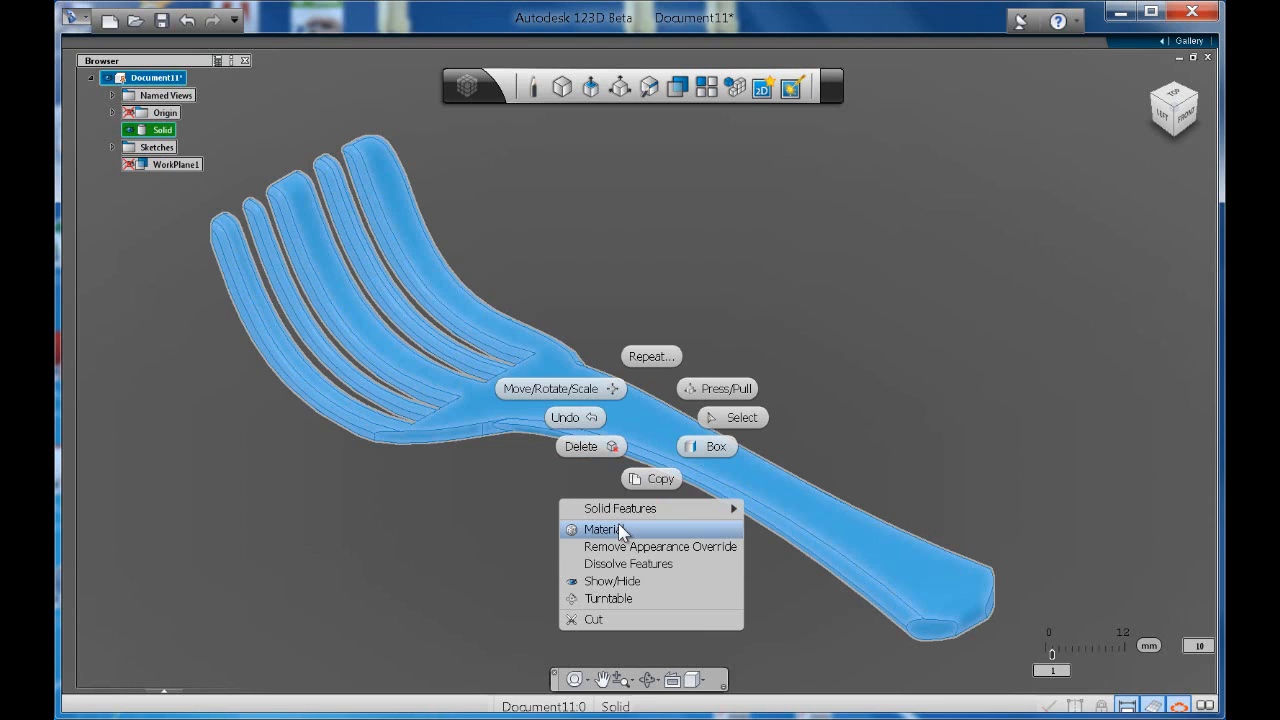
click(601, 529)
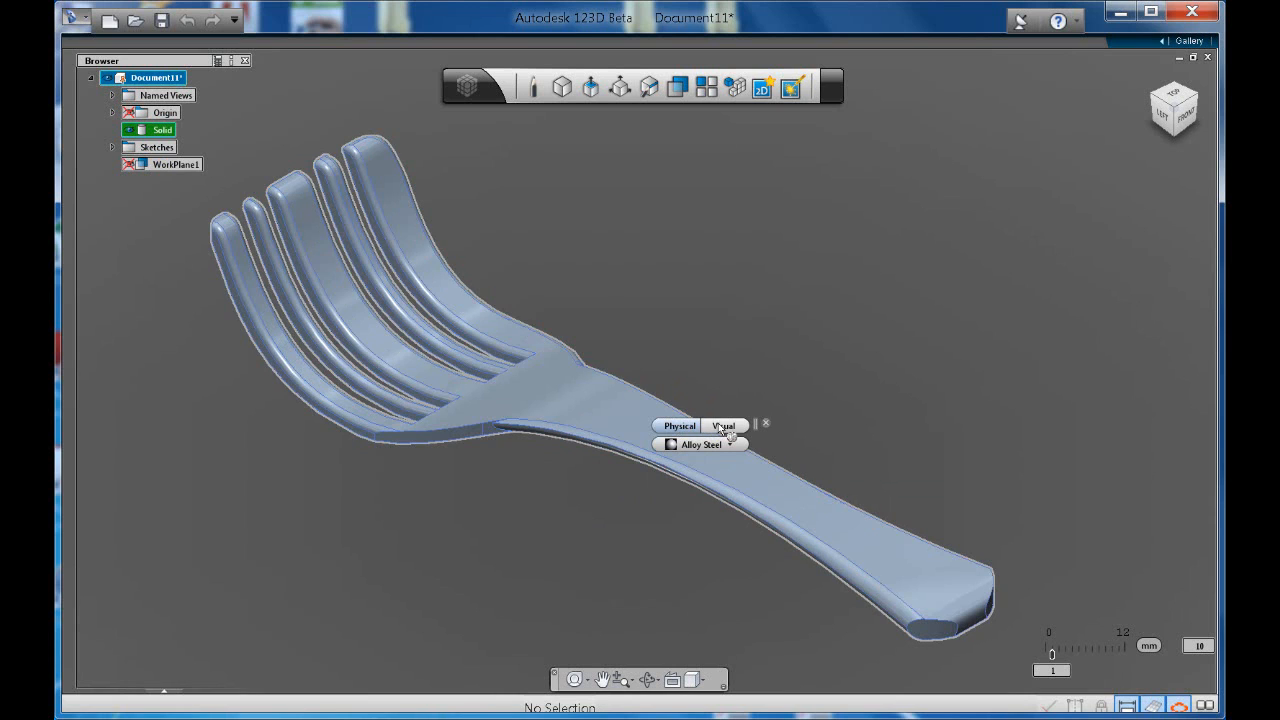
Set the fork's physical material to Steel, High Strength Low Alloy and return to Home view
click(679, 425)
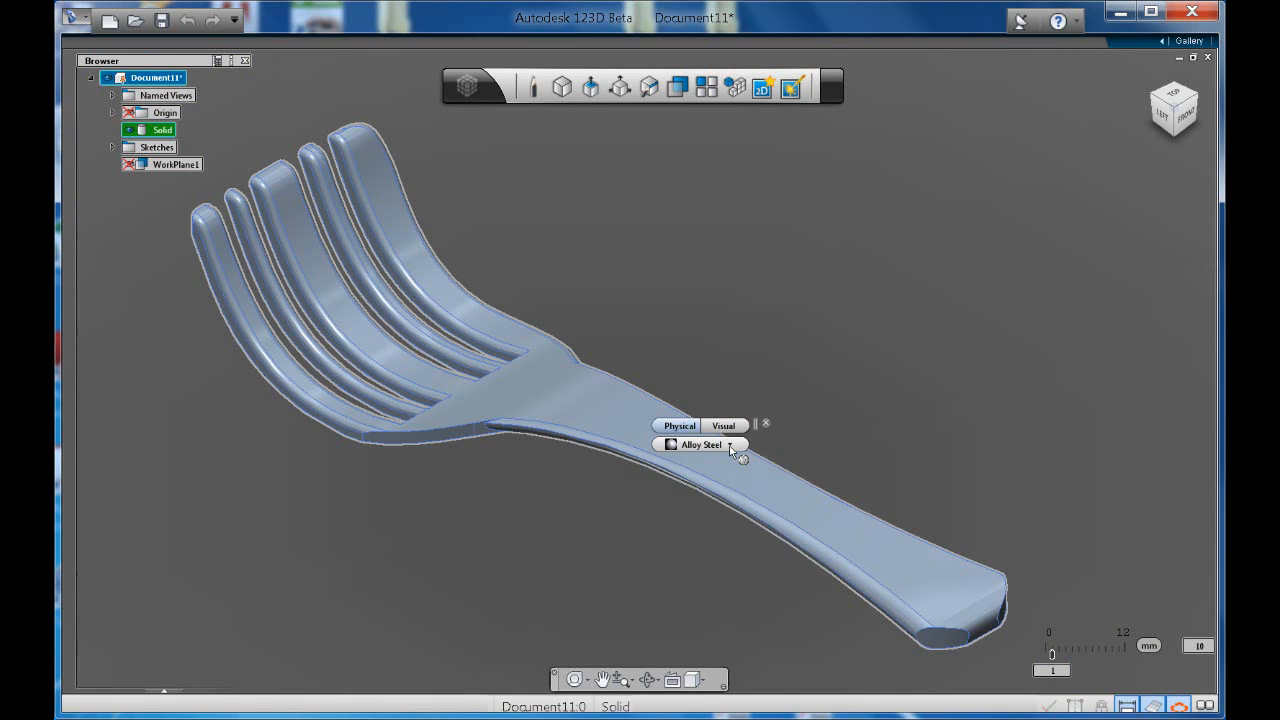
click(730, 444)
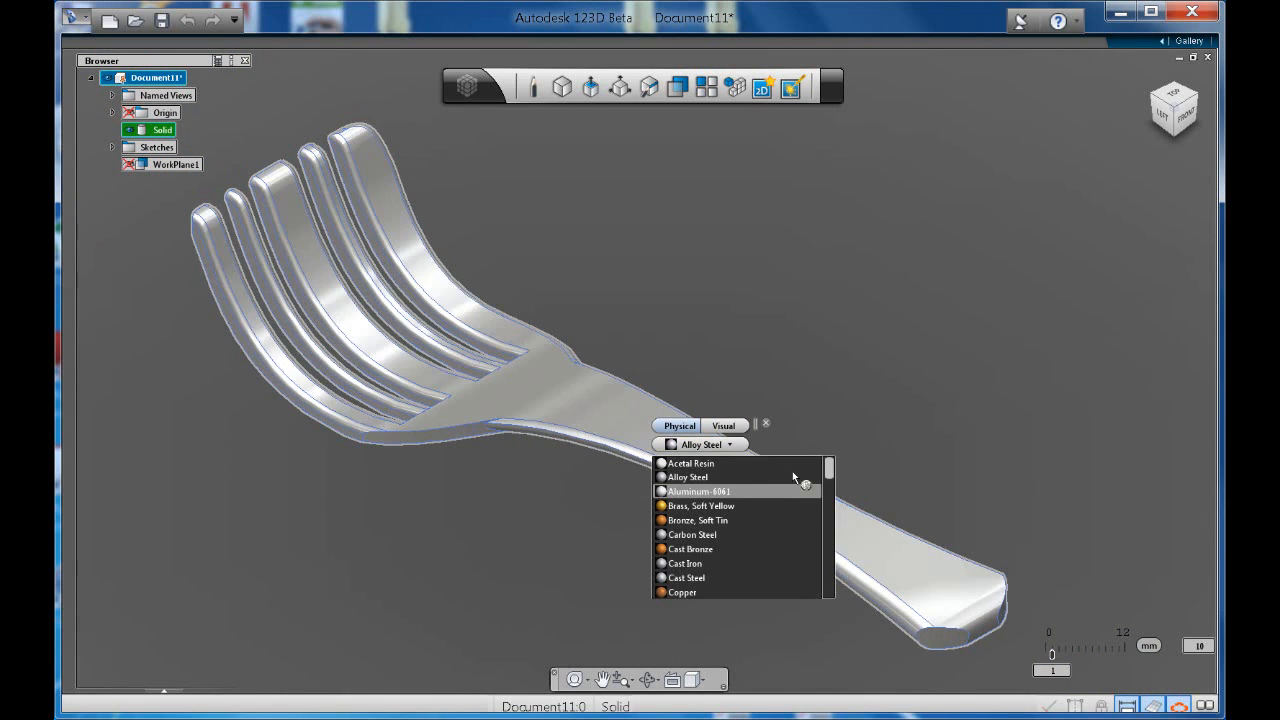
scroll(down, 3)
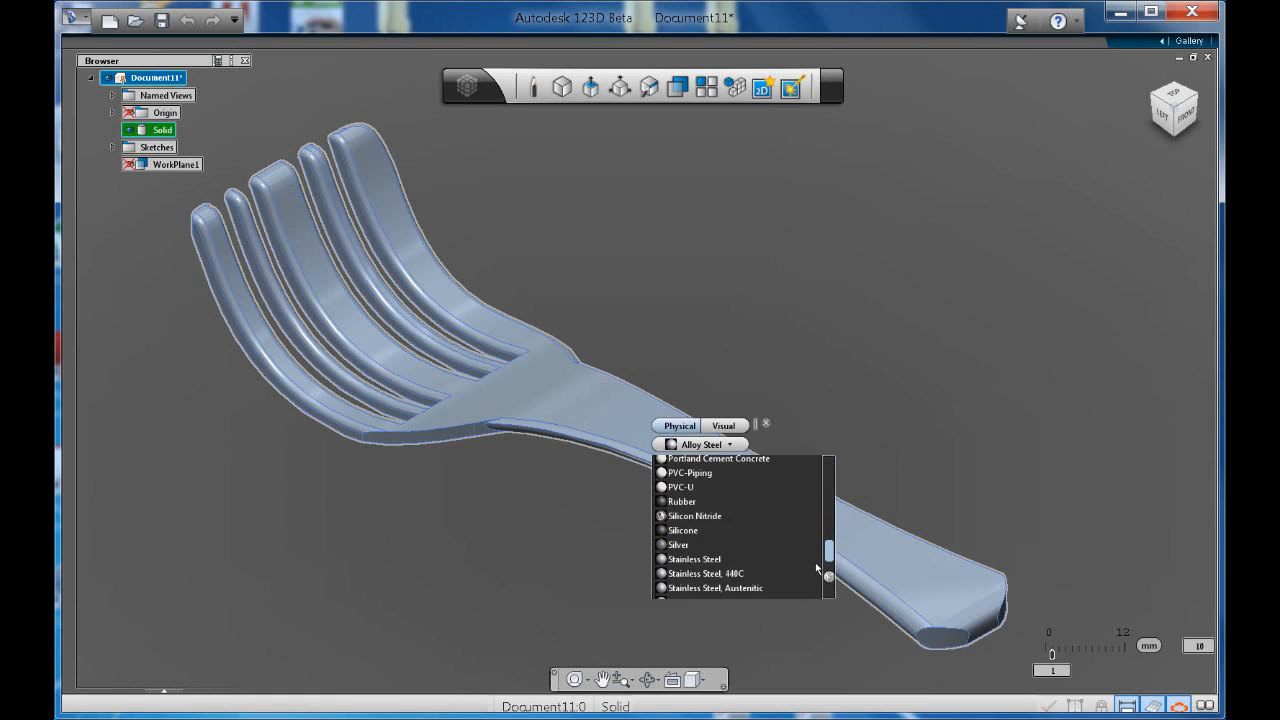
scroll(down, 3)
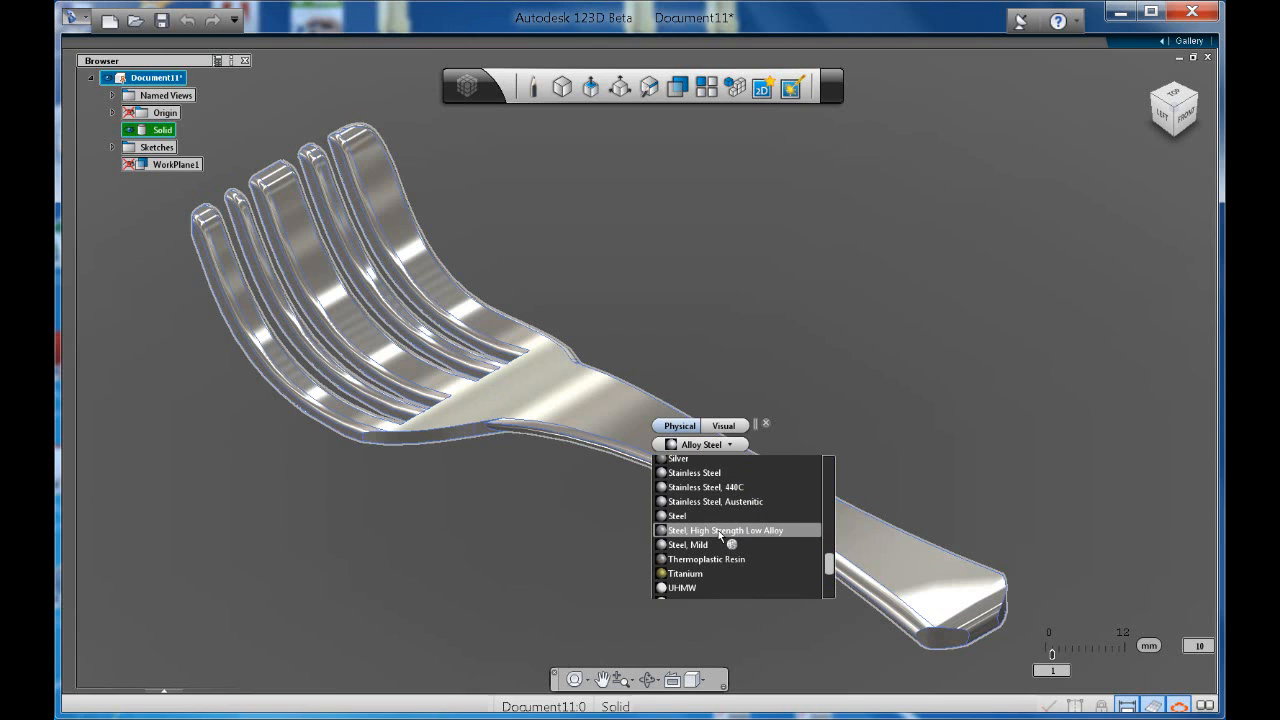
click(726, 530)
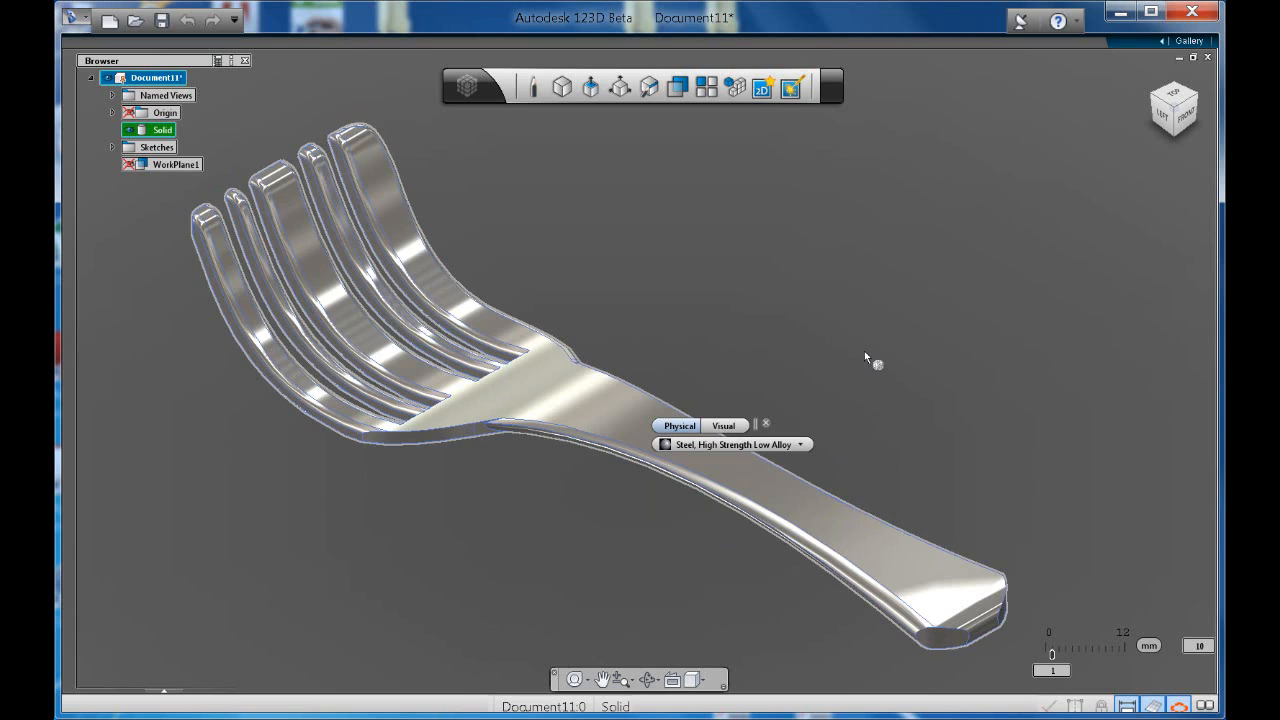
mouse_move(892, 274)
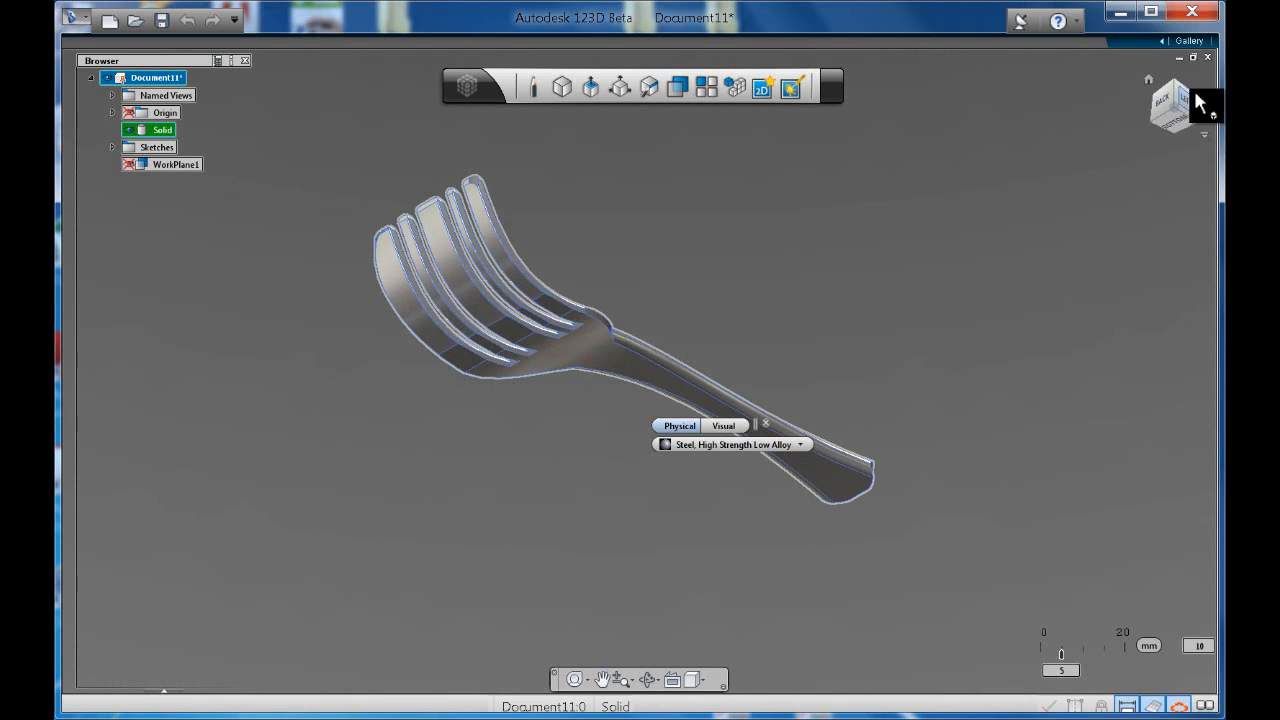
click(1183, 105)
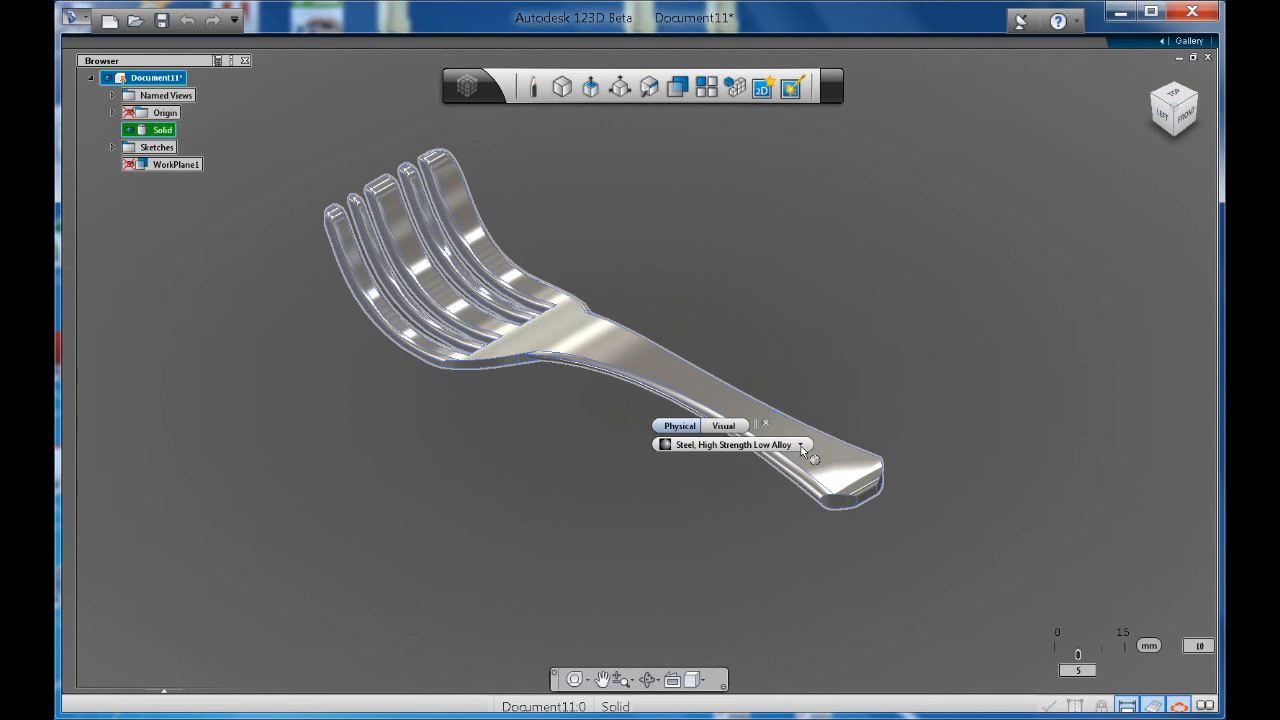
Switch the fork's physical material to Low Density Polyethylene, then edit its visual appearance
click(800, 444)
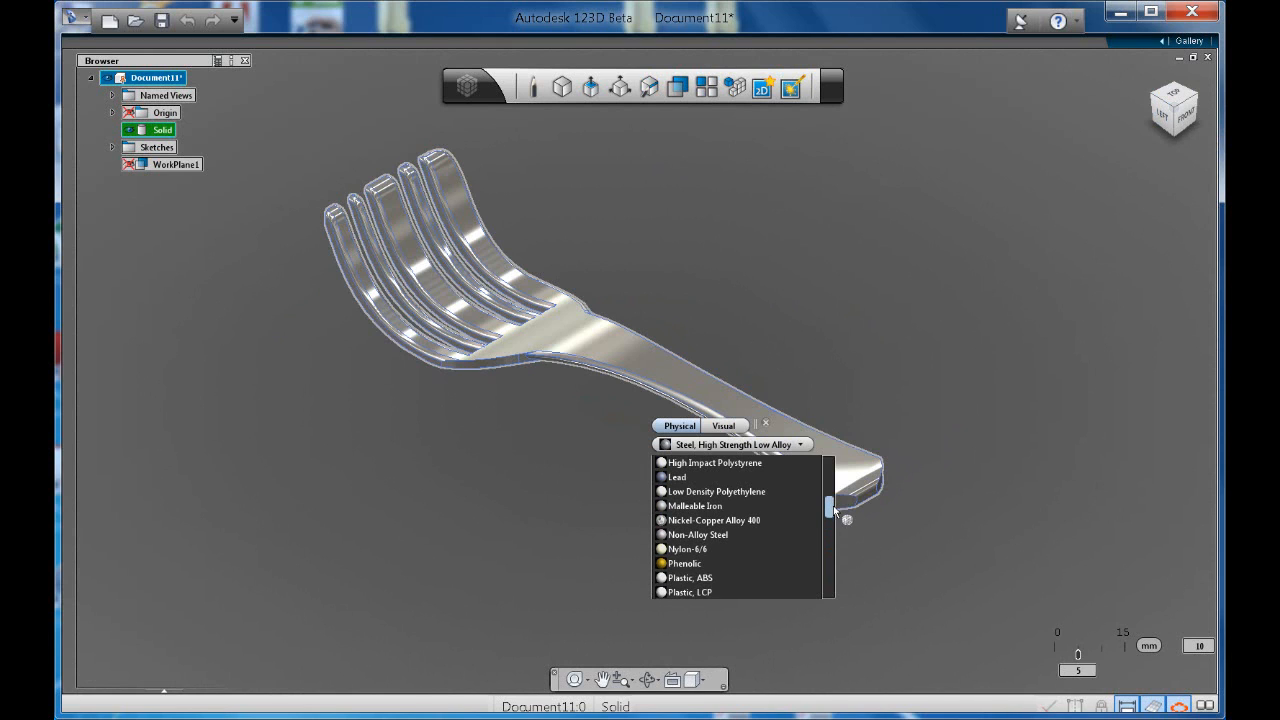
click(684, 563)
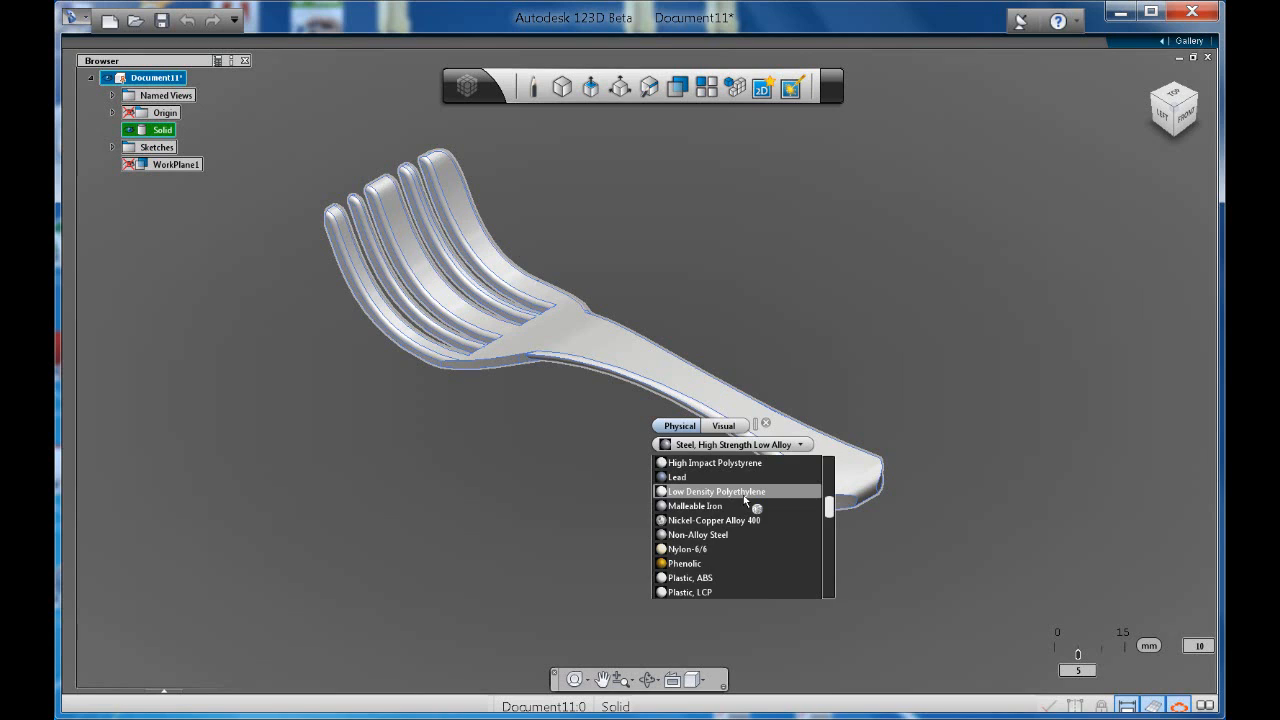
click(715, 491)
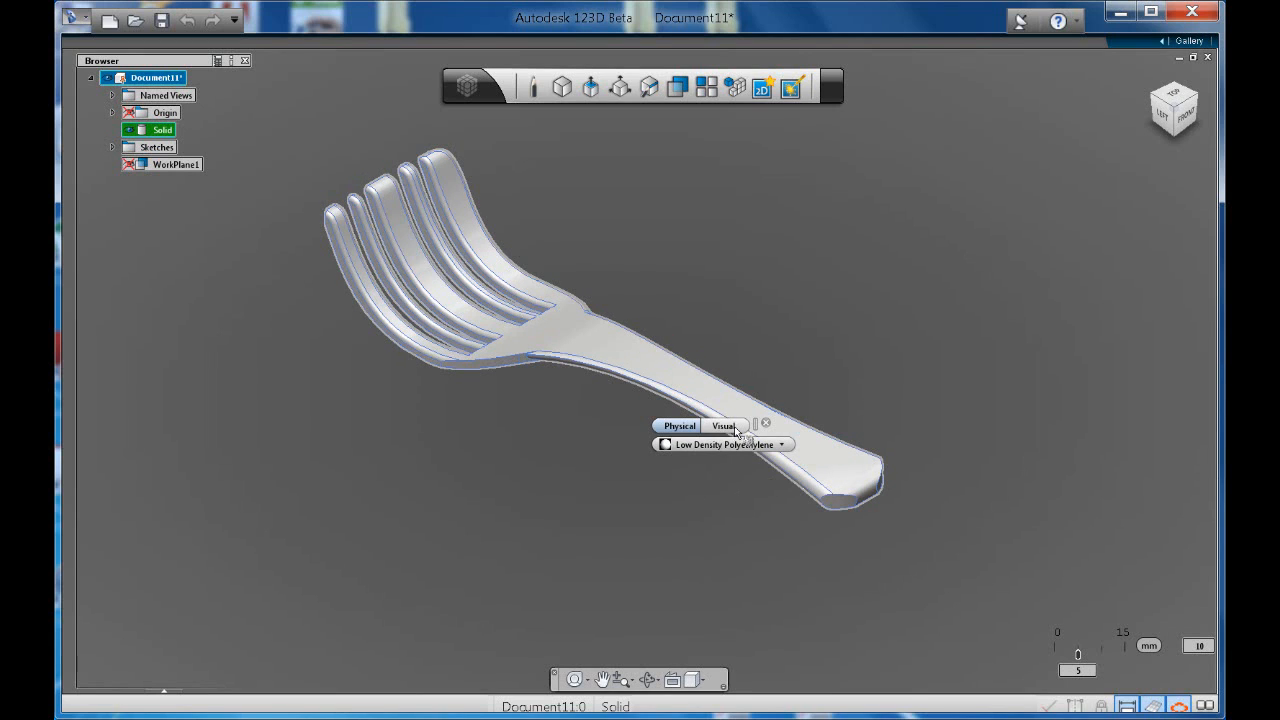
click(723, 426)
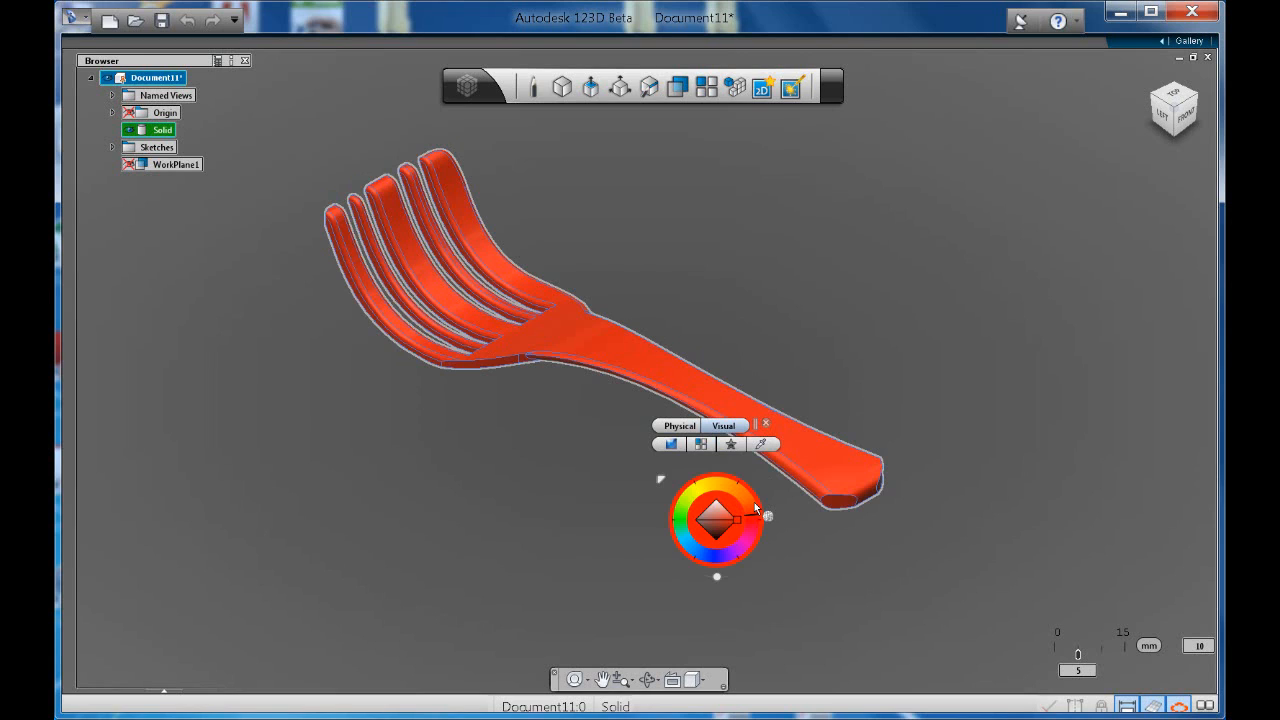
mouse_move(752, 505)
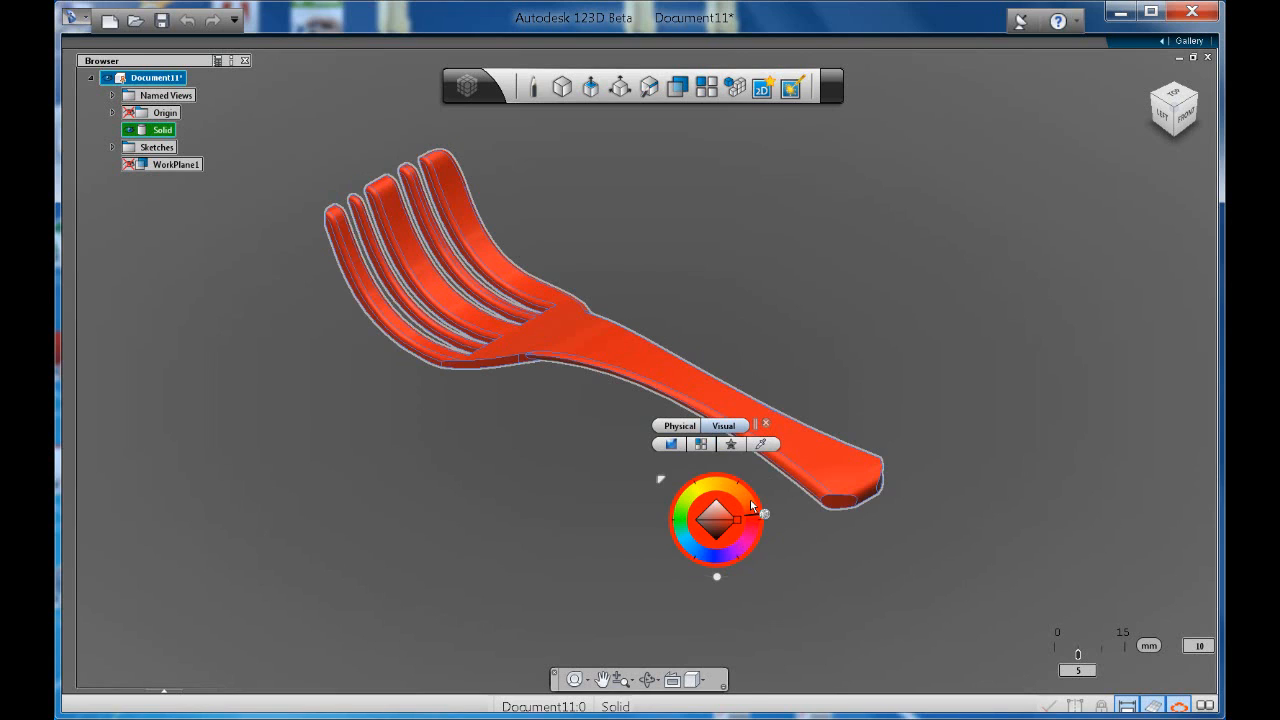
mouse_move(752, 505)
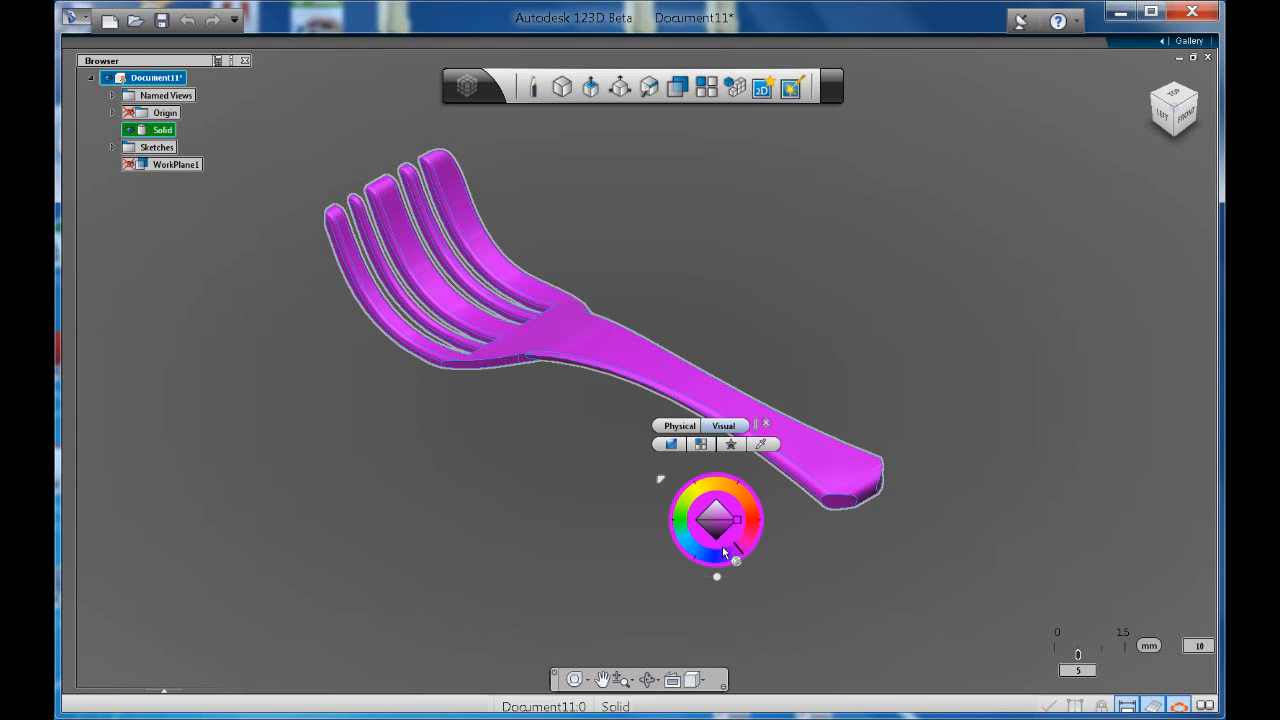
Drag around the colour wheel to shift the fork's colour from purple to red-orange
click(735, 492)
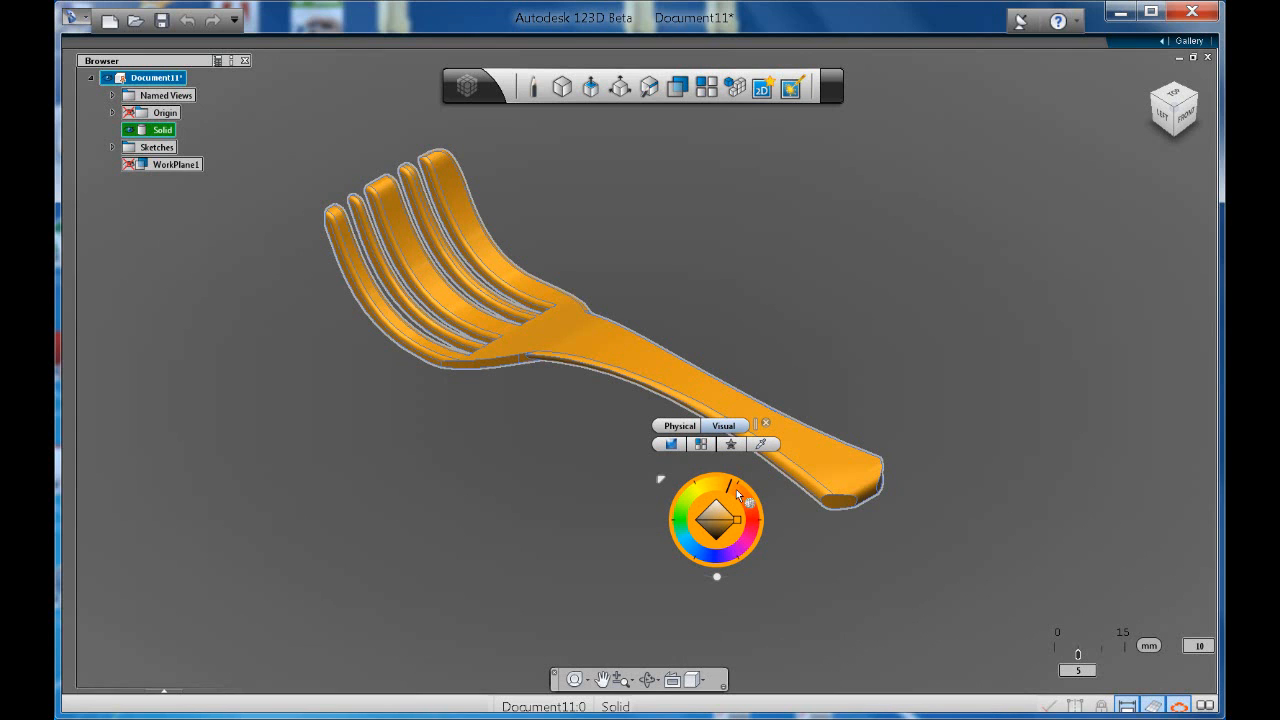
click(740, 500)
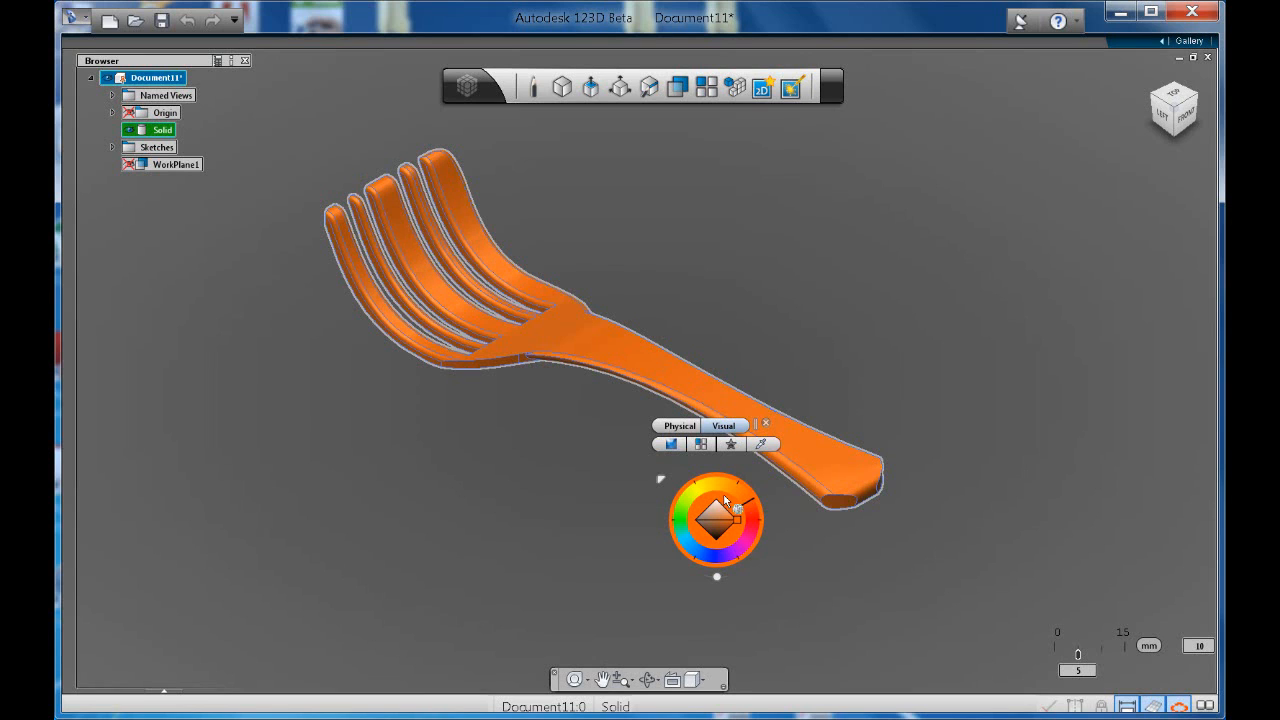
drag(725, 500, 760, 515)
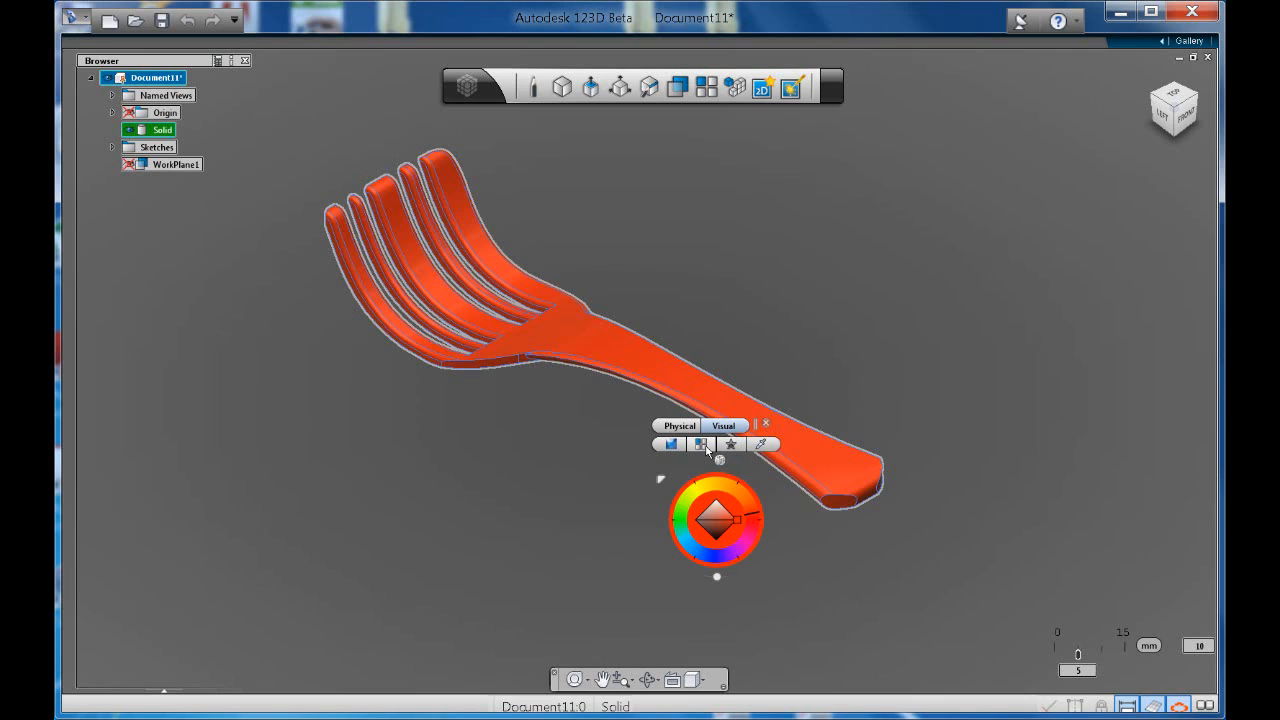
mouse_move(700, 444)
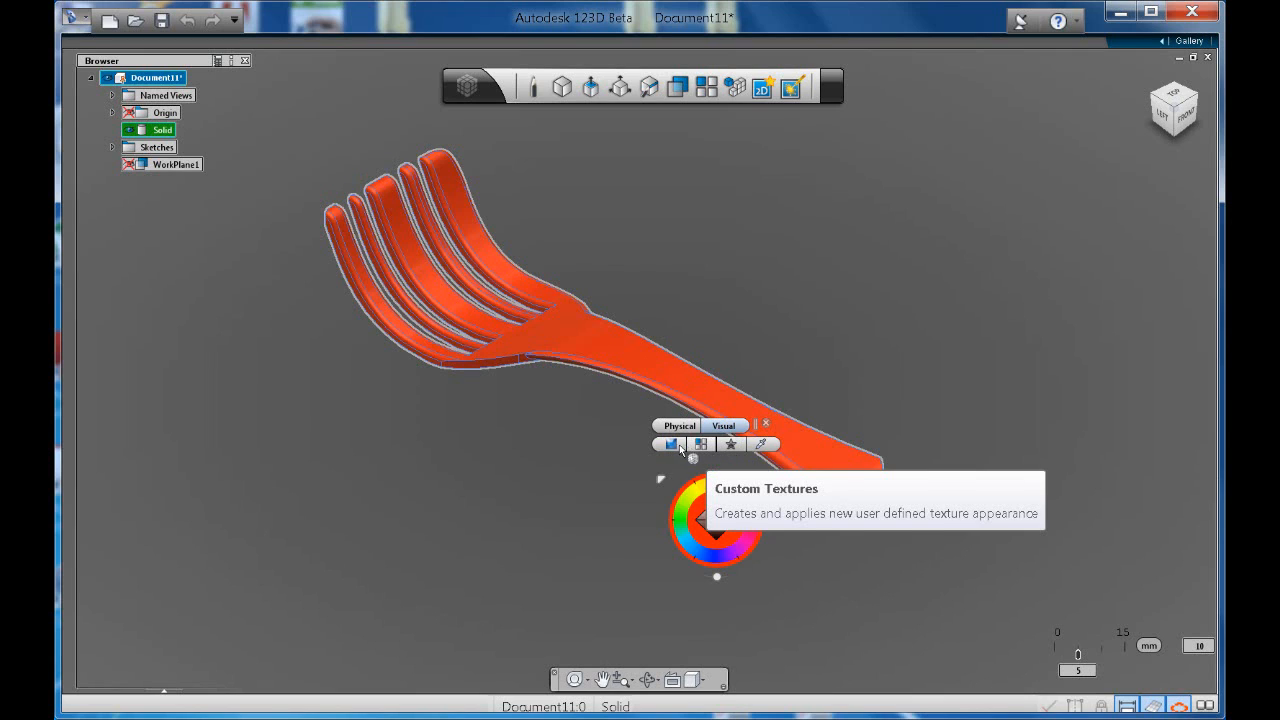
mouse_move(670, 444)
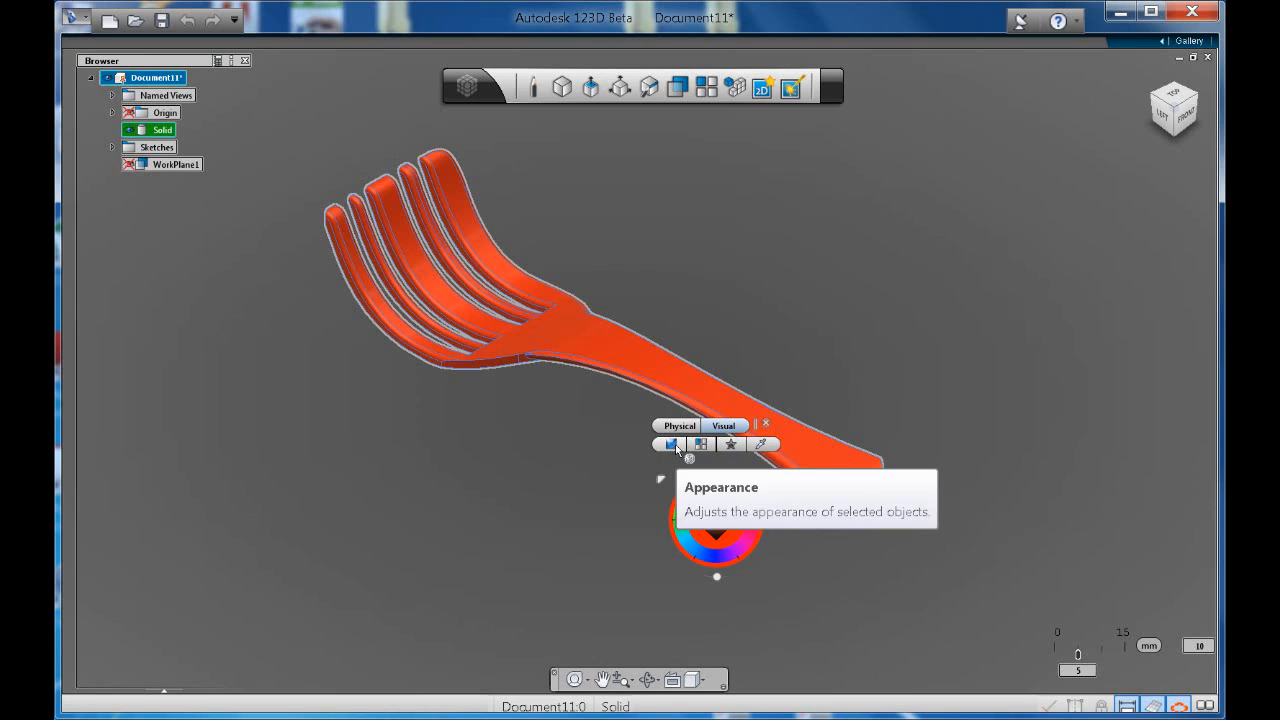
click(699, 443)
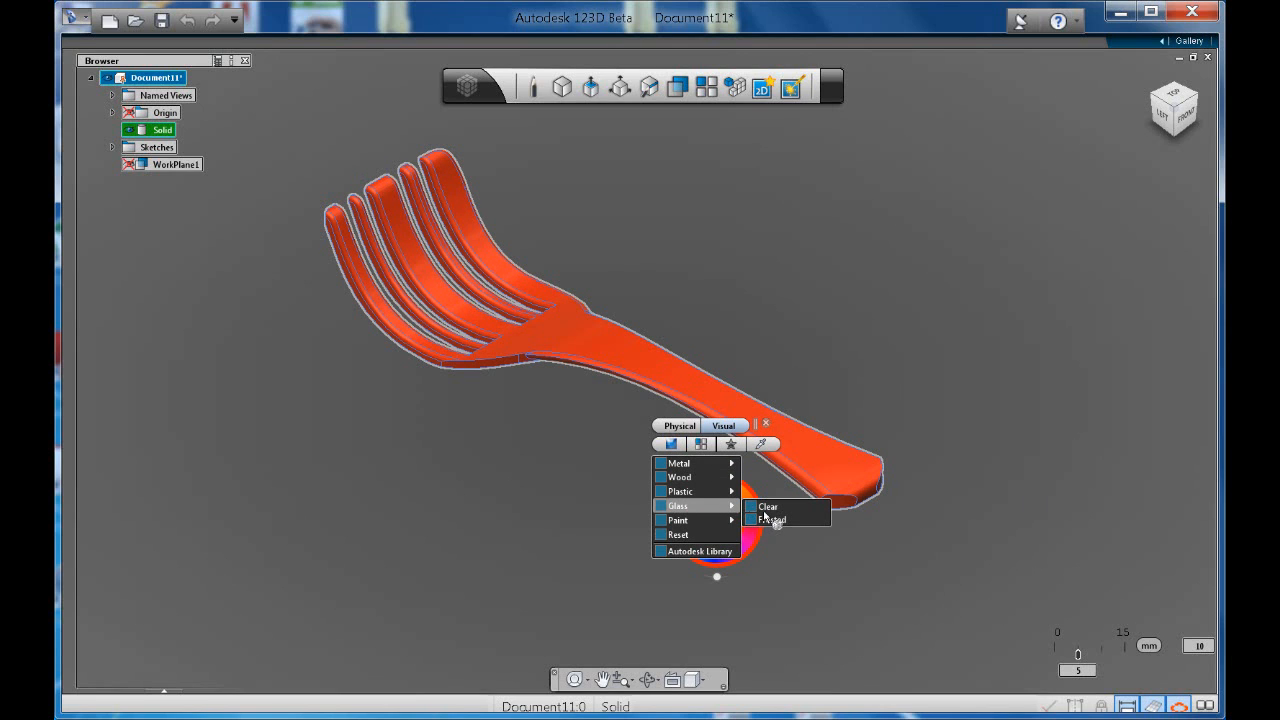
Apply a blue-tinted Frosted glass appearance to the fork and reselect its solid body
click(767, 507)
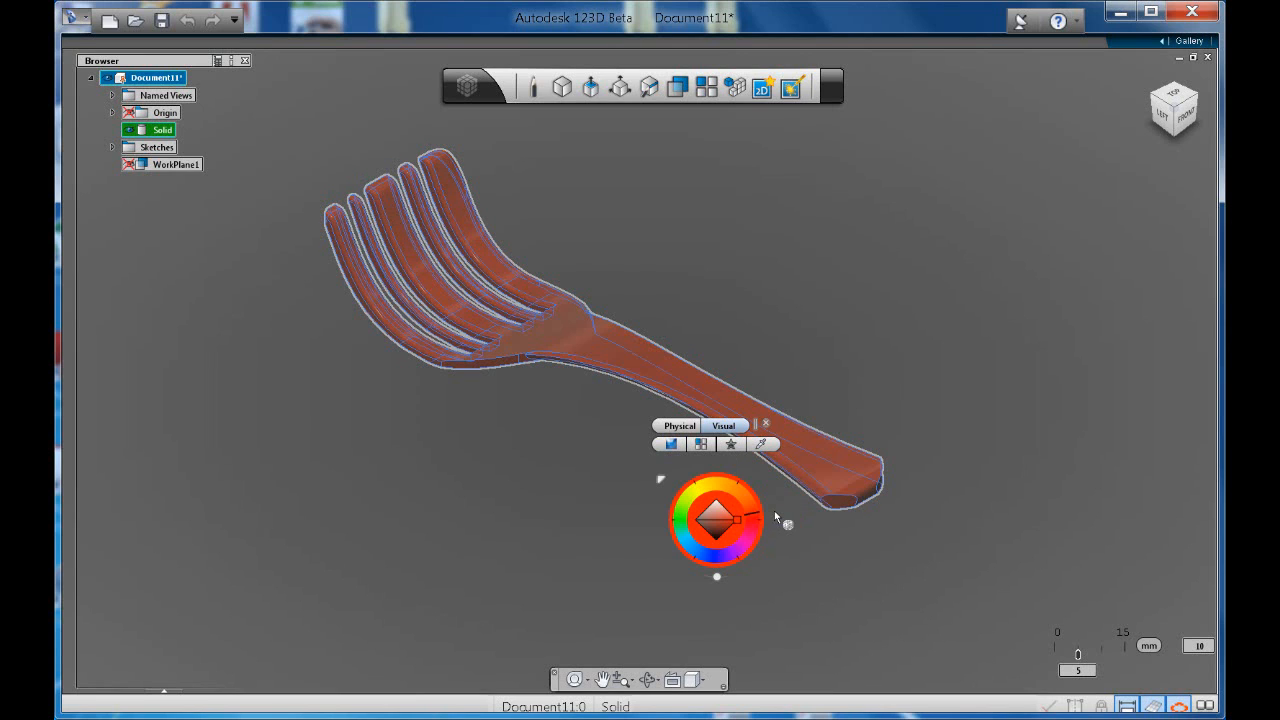
click(700, 523)
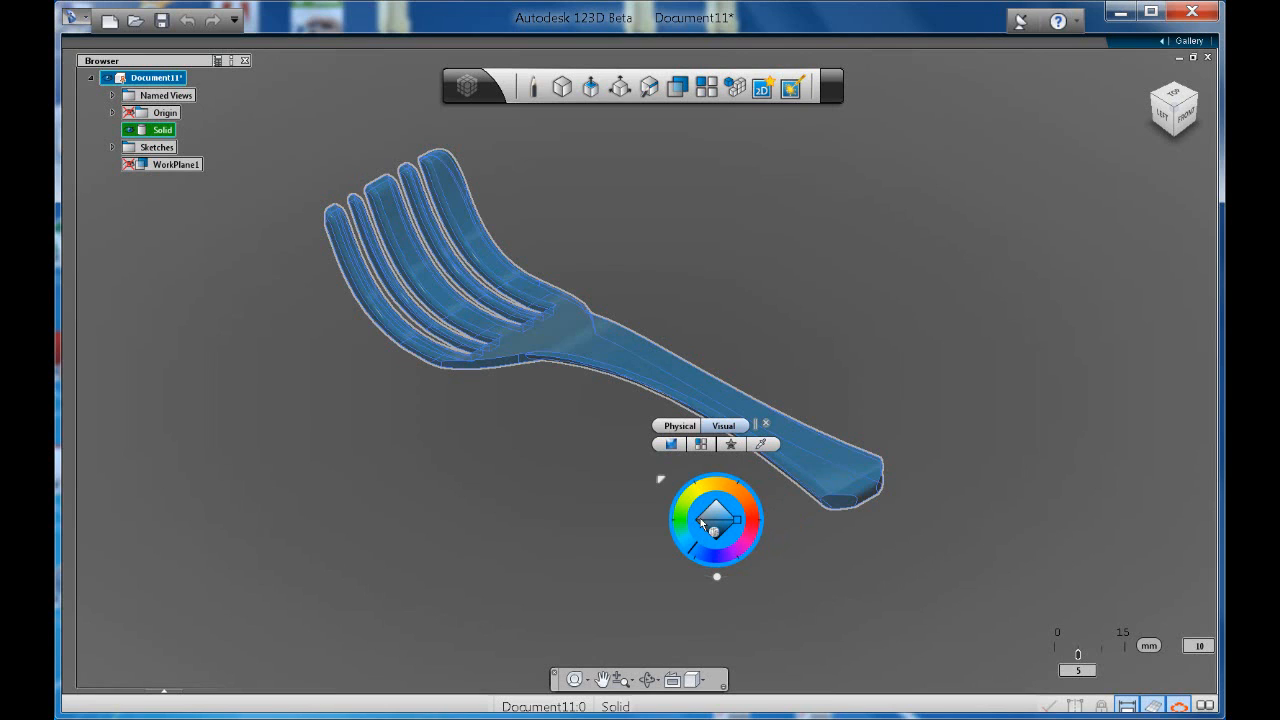
mouse_move(845, 358)
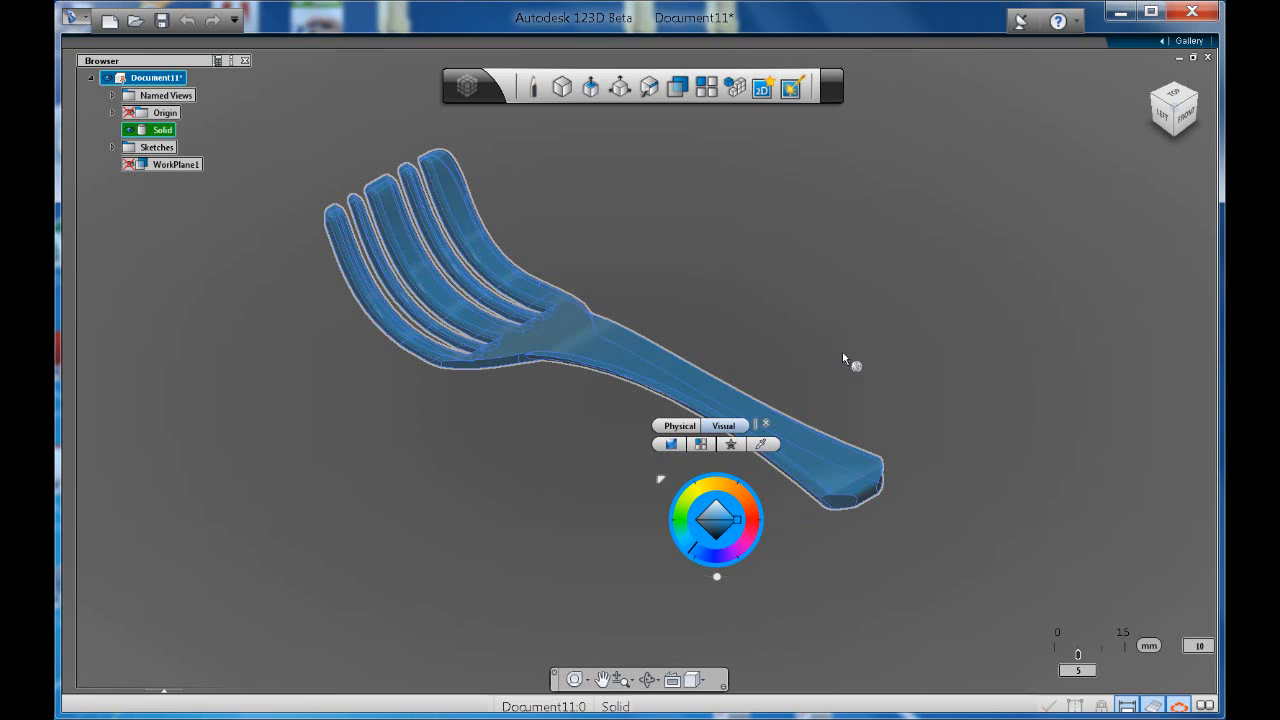
mouse_move(835, 508)
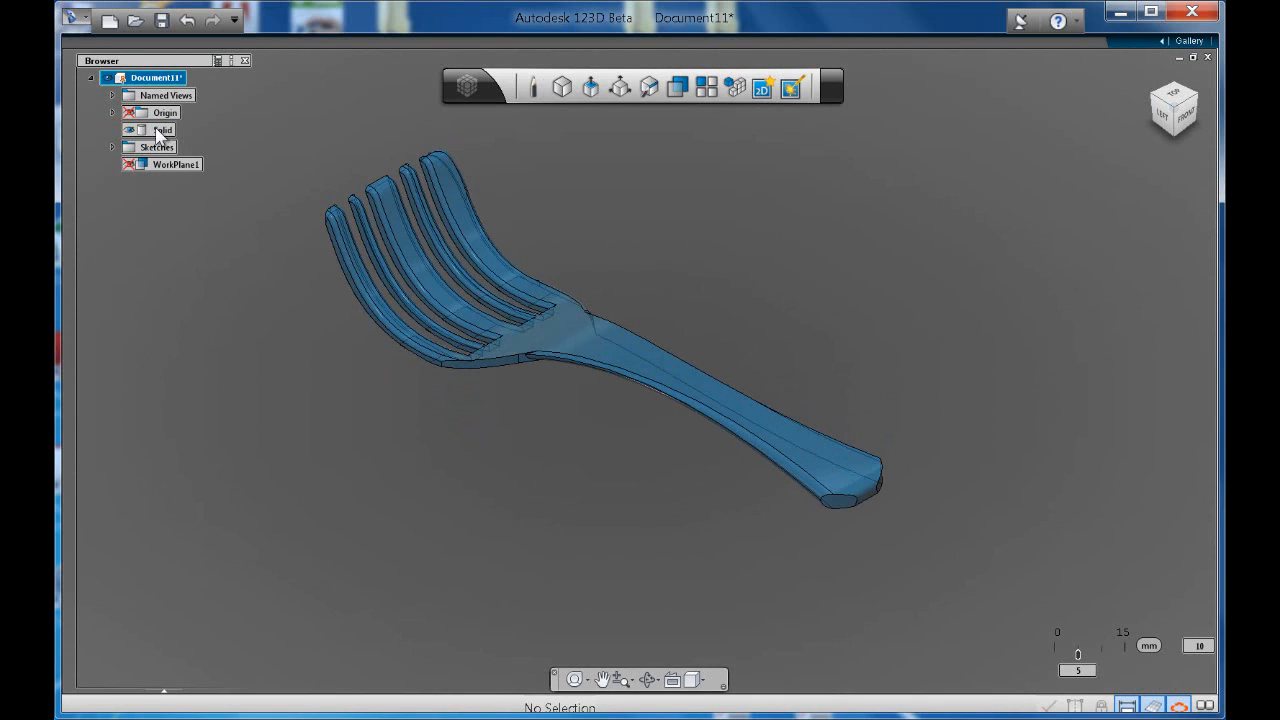
click(162, 130)
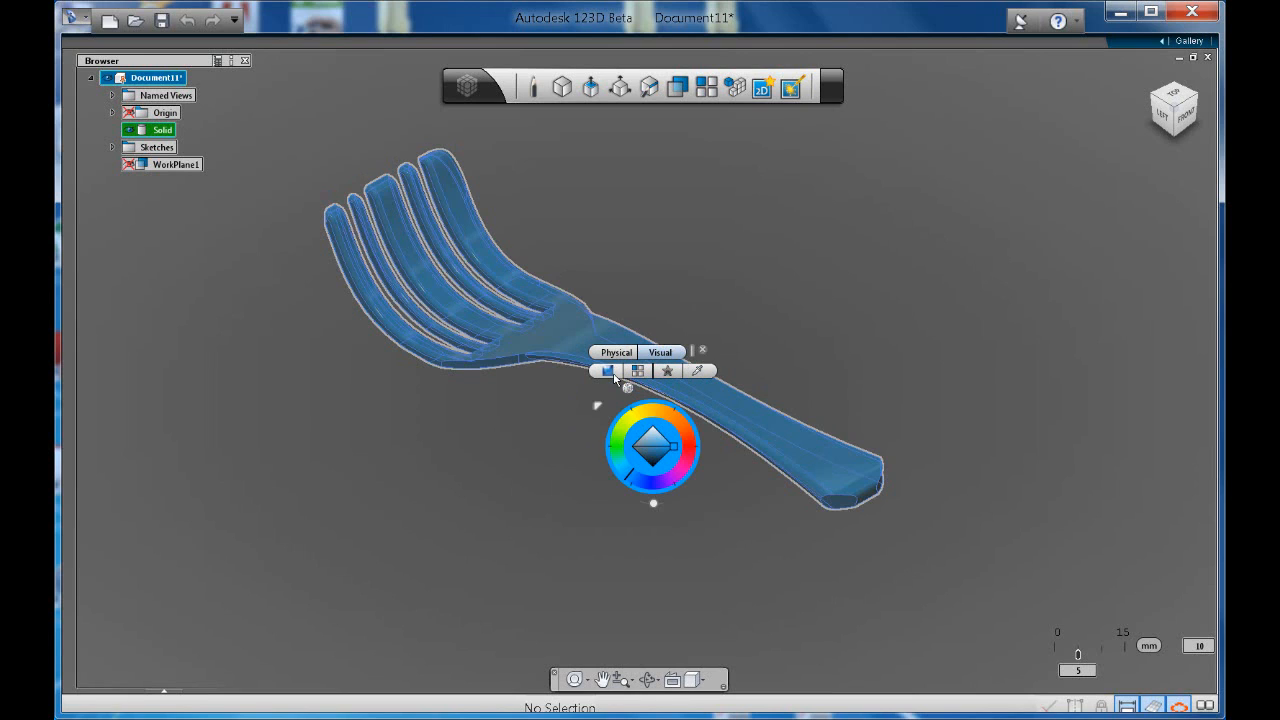
Apply the Glossy paint preset to the fork and tint it orange
click(607, 370)
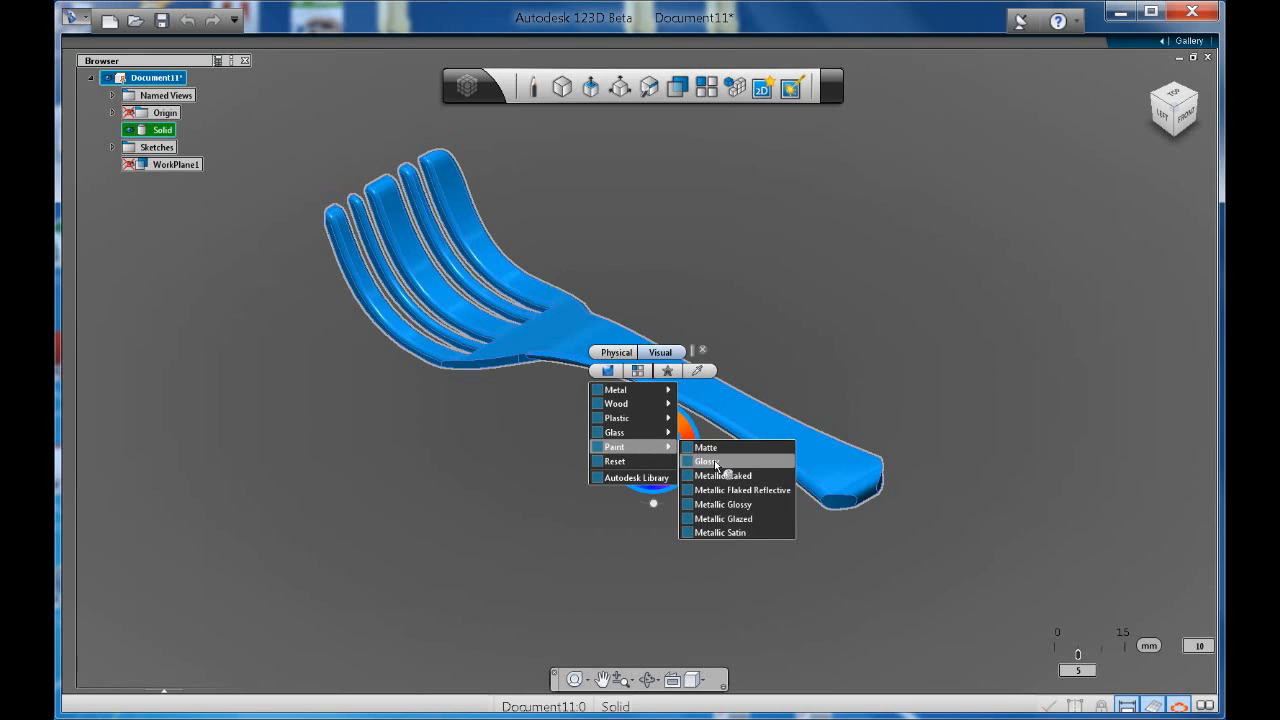
click(709, 461)
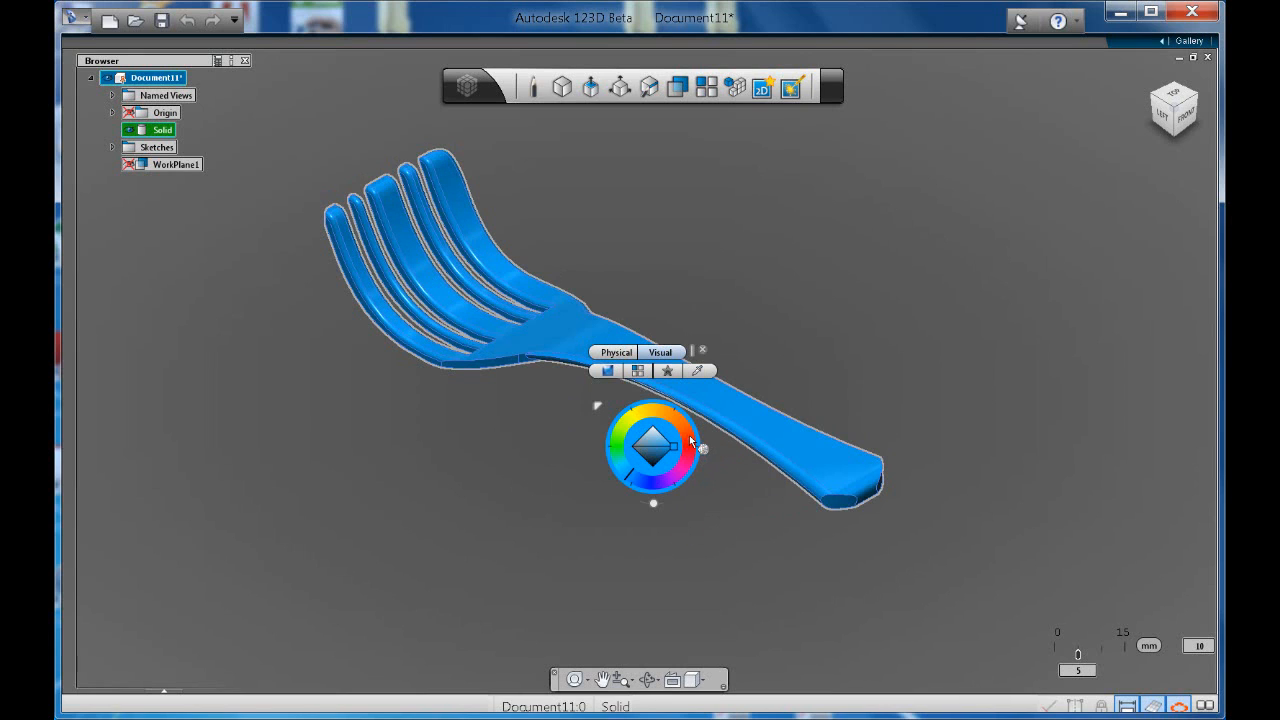
click(687, 422)
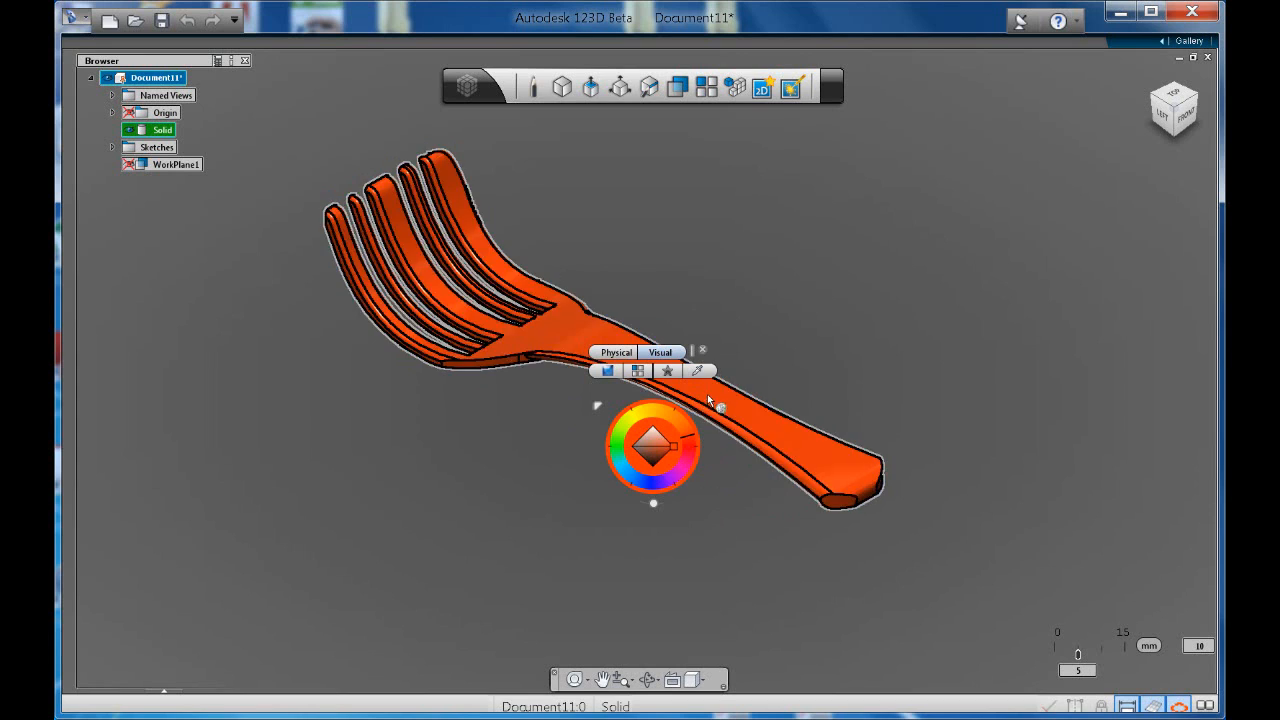
mouse_move(699, 371)
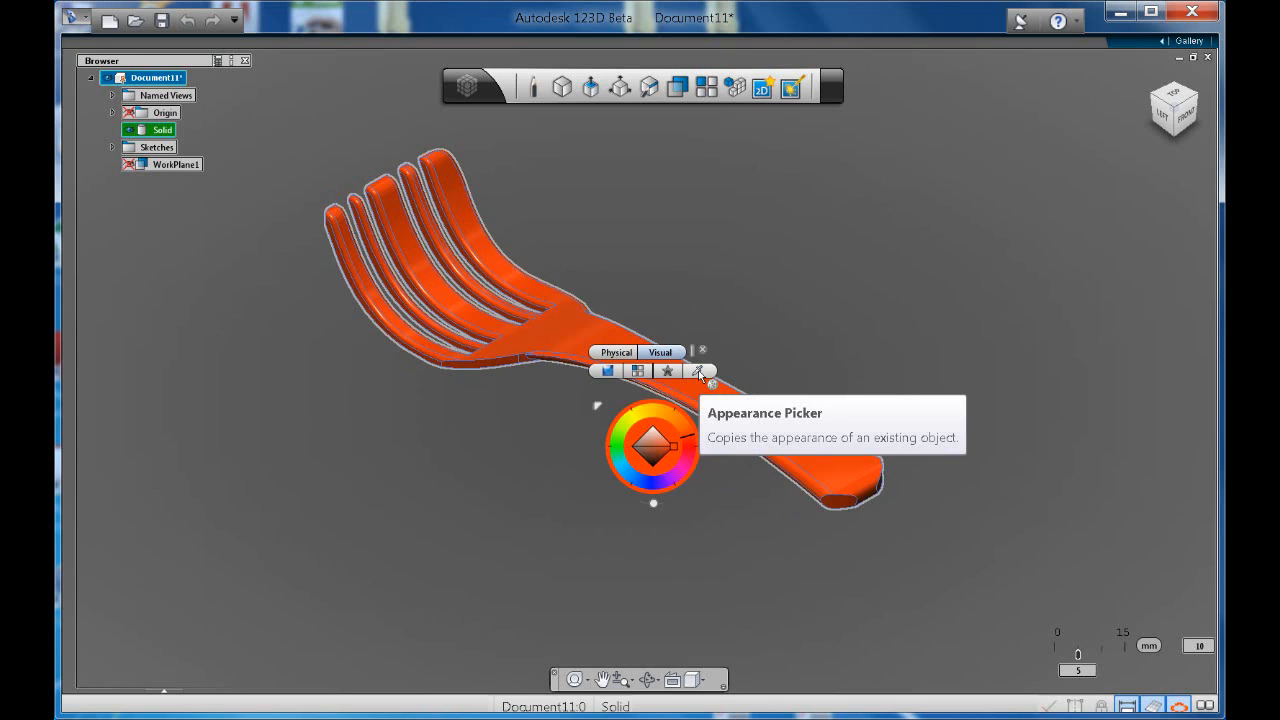
mouse_move(825, 307)
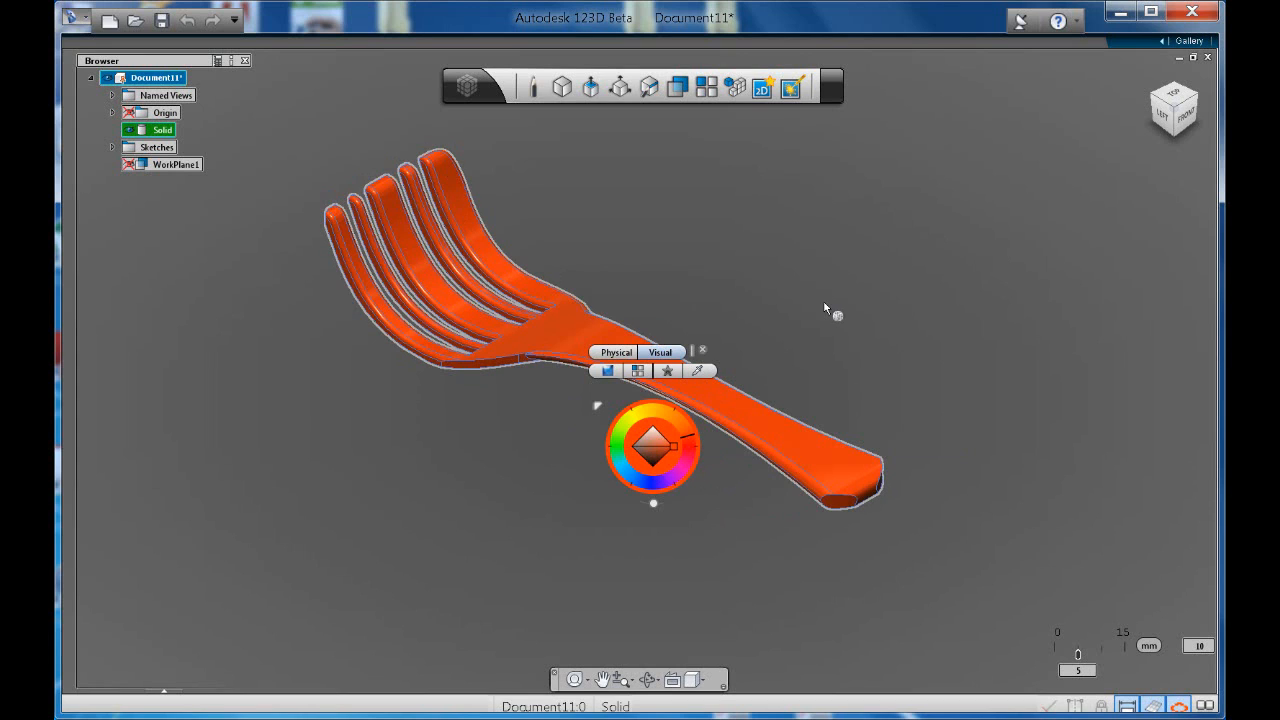